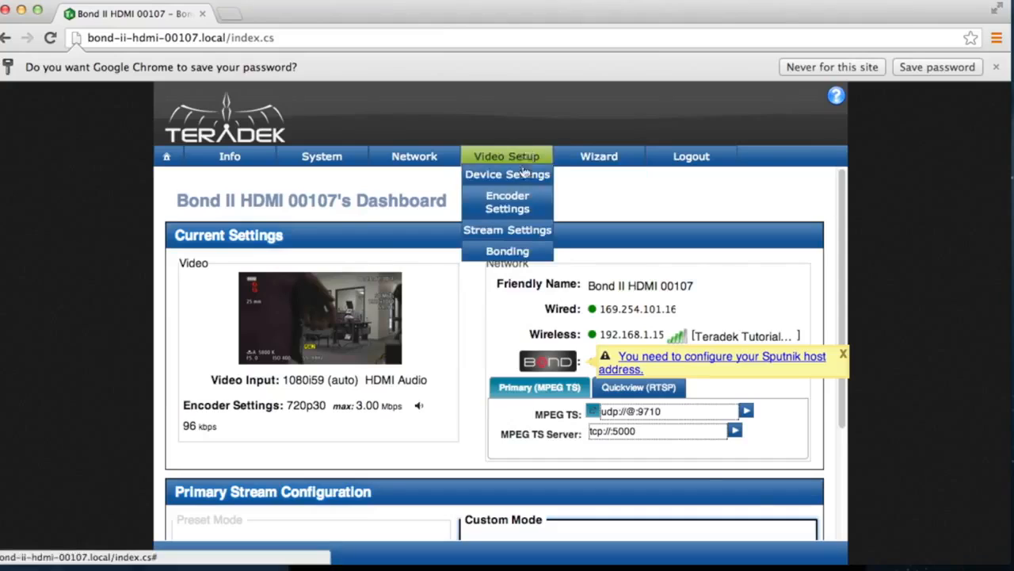
- Show the Bond's Primary Stream settings with the Sputnik server listening on port 5111, dismissing the Bonding Settings dialog
left_click(508, 251)
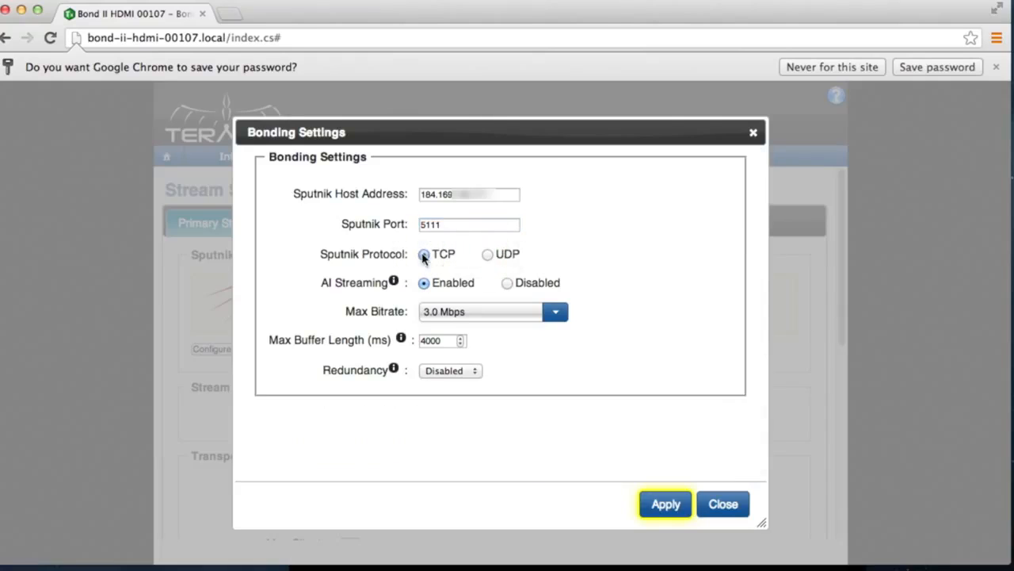
left_click(665, 504)
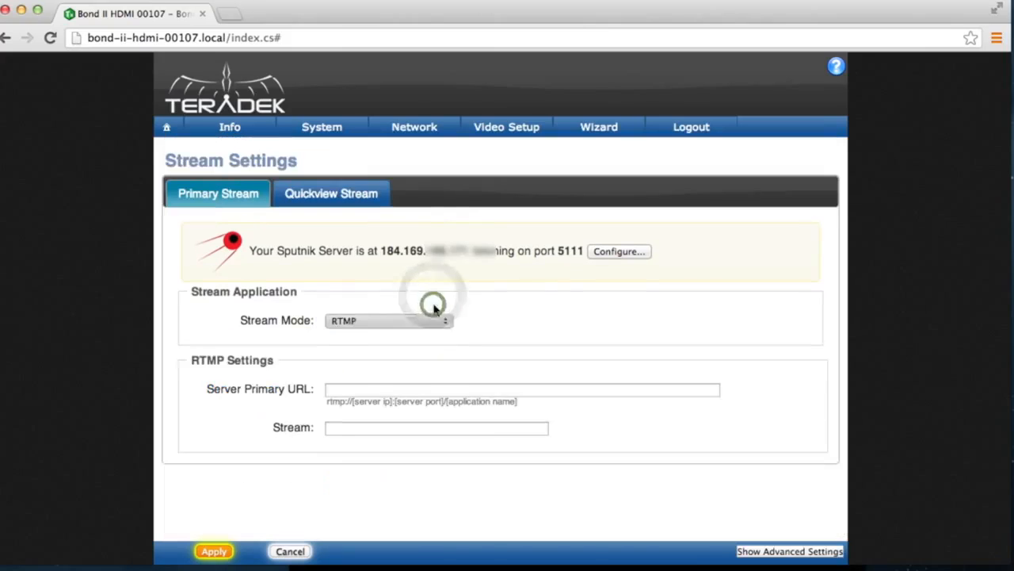
left_click(389, 320)
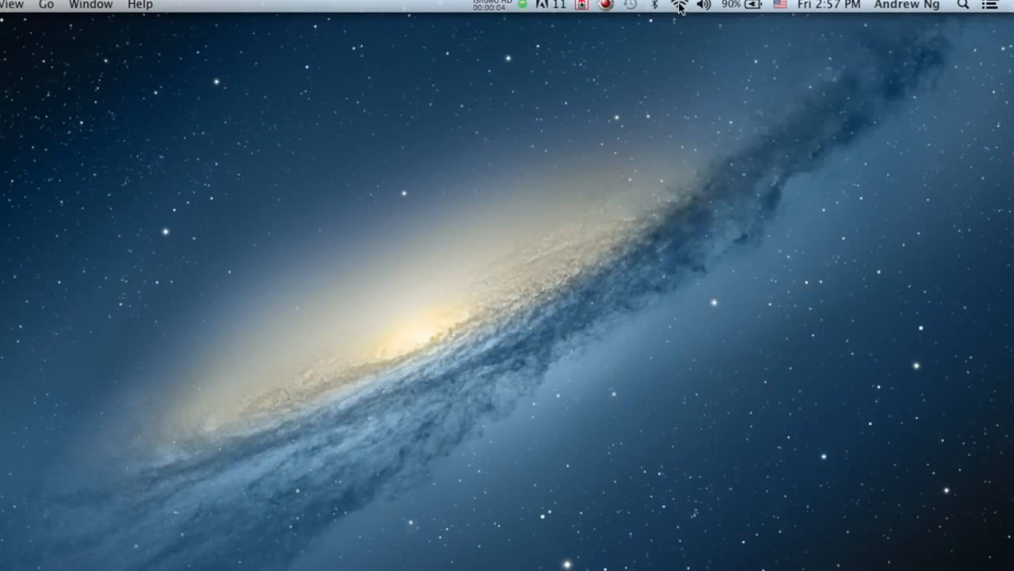
- Launch TeraCentral and let it discover the Cube 455 00301 decoder
left_click(678, 6)
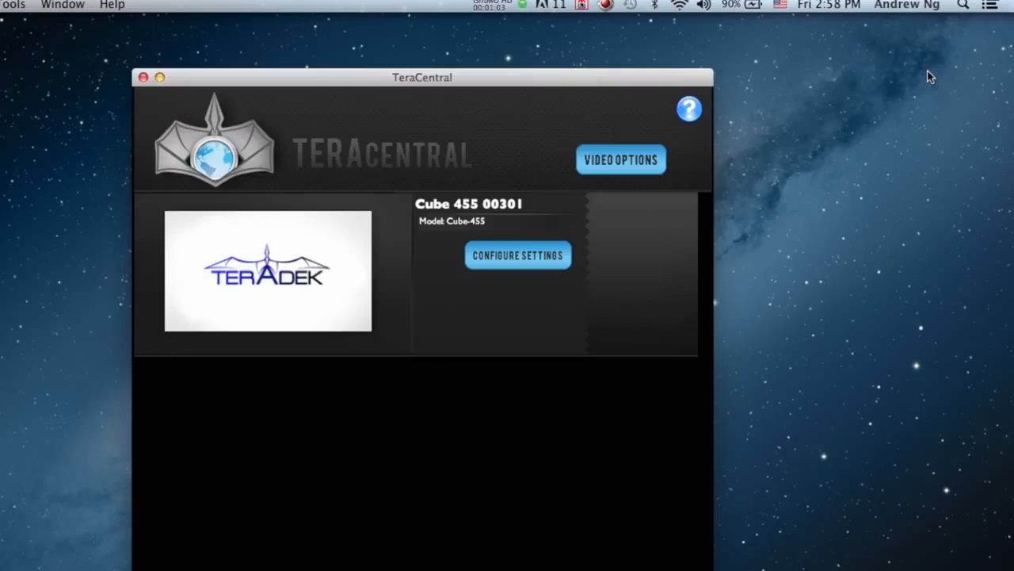
mouse_move(601, 258)
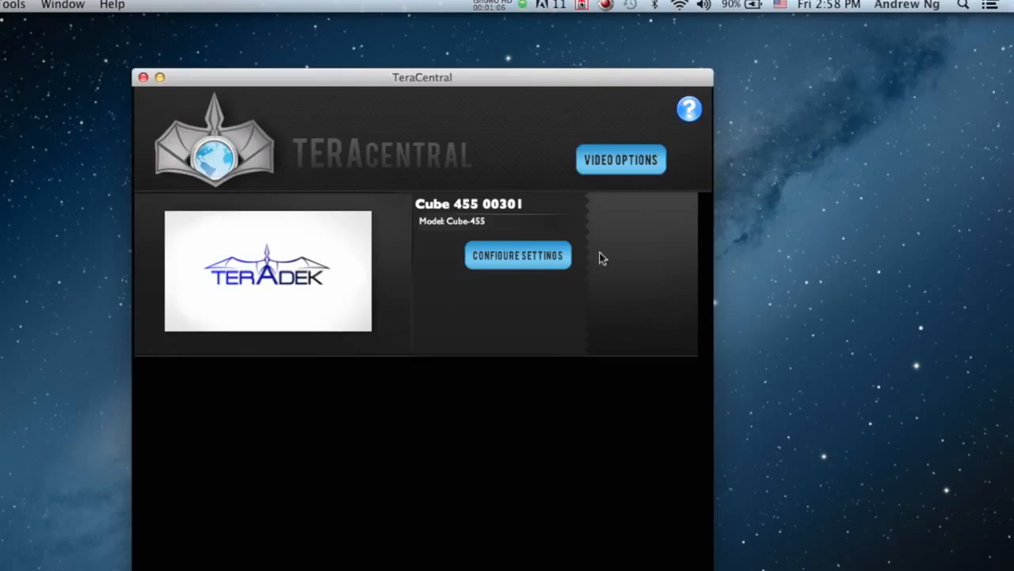
- Log in to the Cube 455 as admin and reach Video Setup > Decoder Settings
left_click(517, 253)
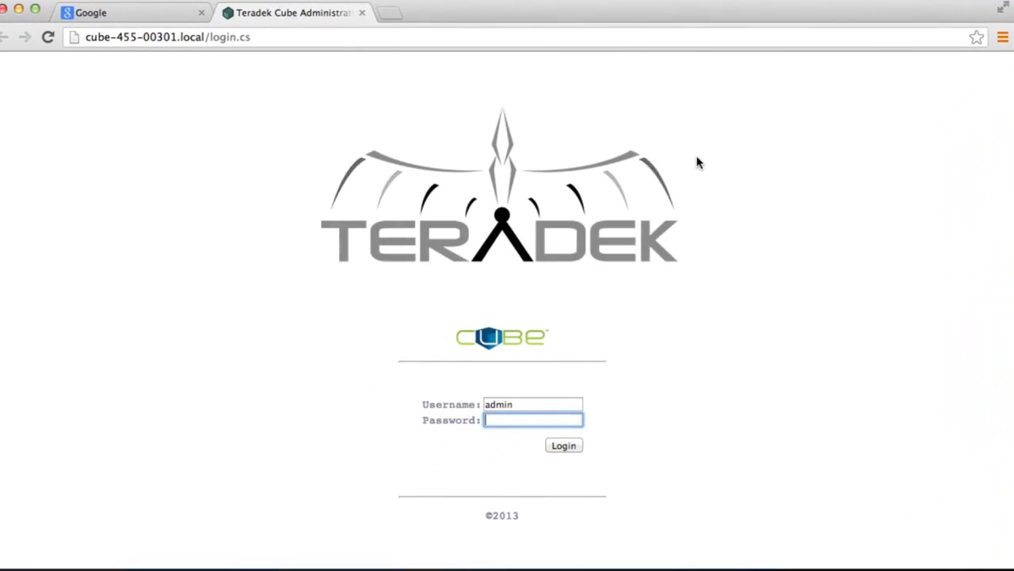
left_click(564, 444)
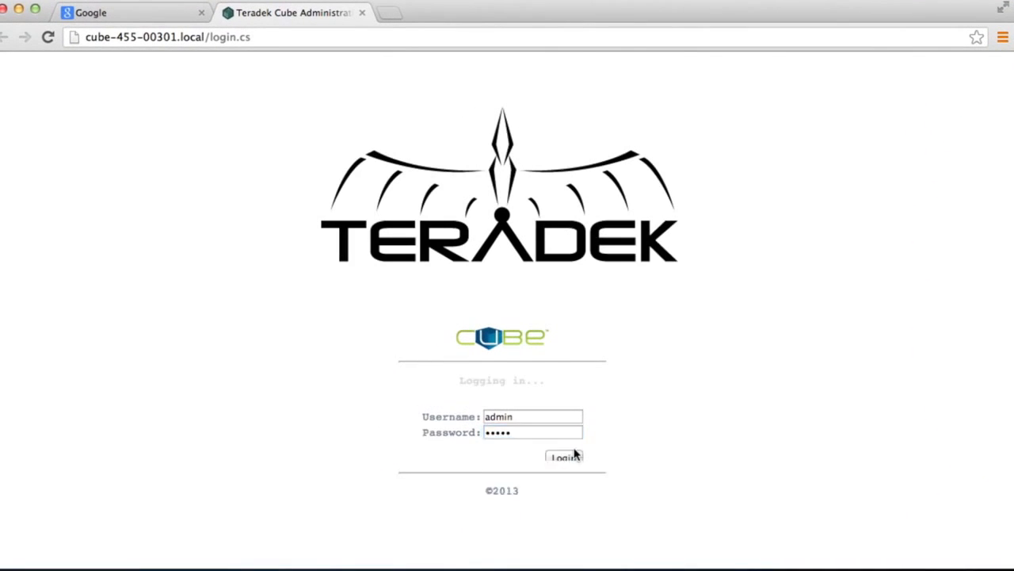
left_click(565, 456)
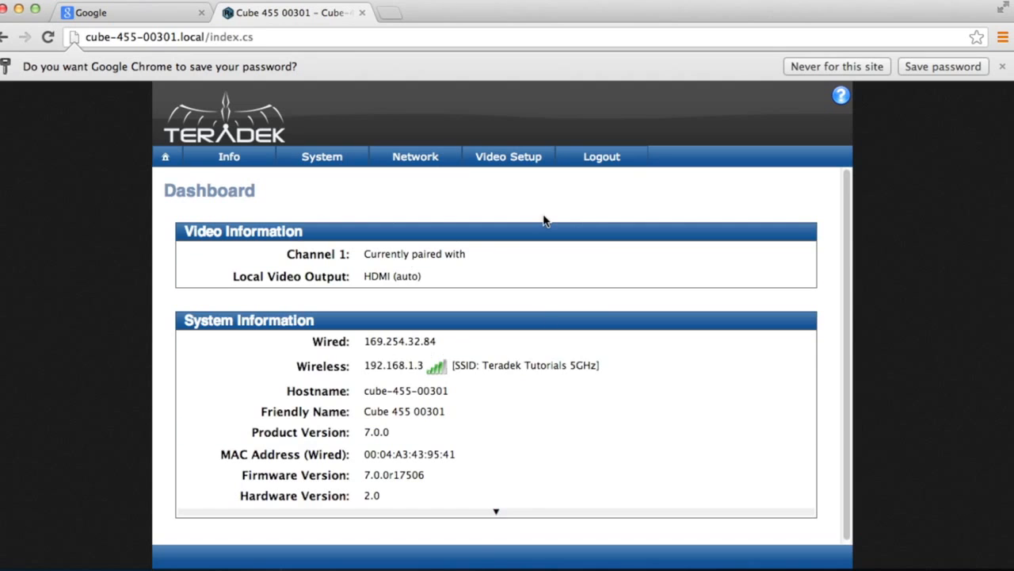
left_click(507, 157)
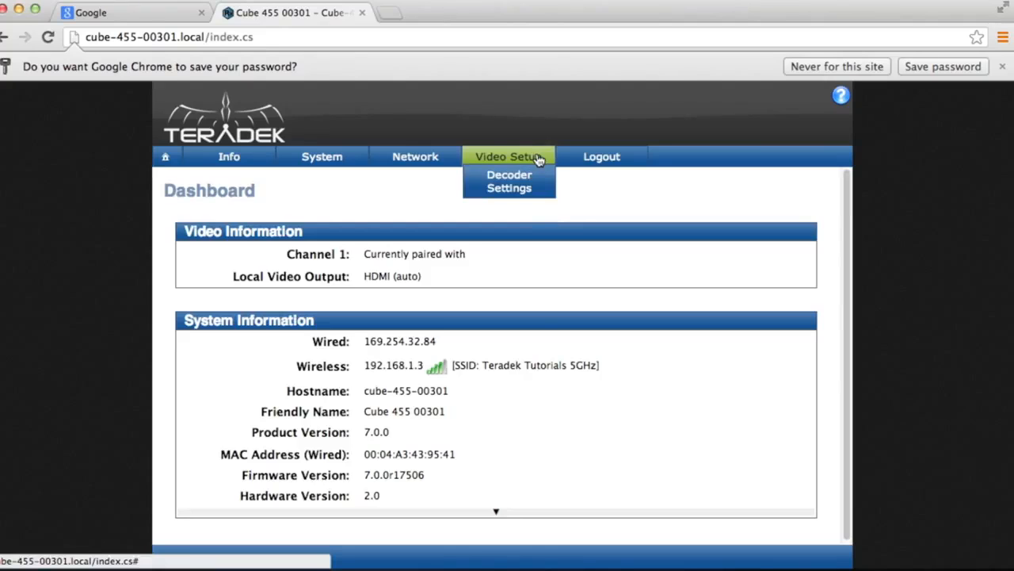
left_click(509, 181)
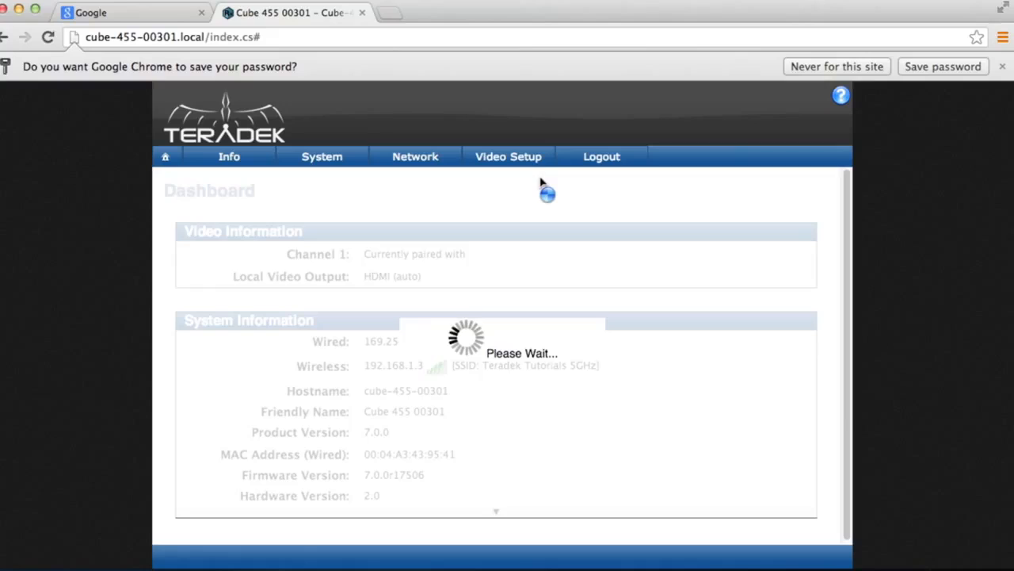
left_click(508, 157)
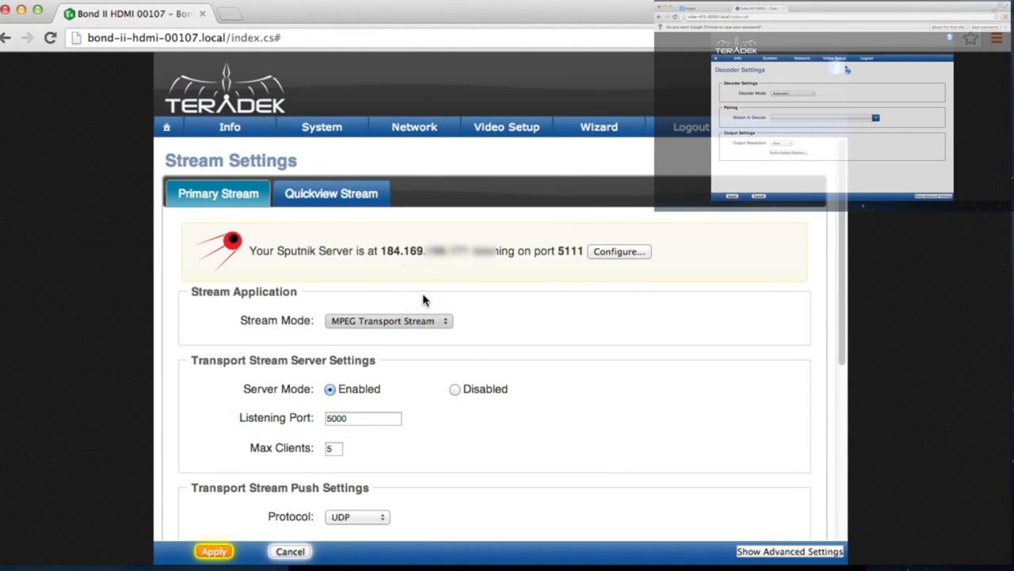
- Verify the Bond's Stream Mode is MPEG Transport Stream and review its transport stream server on port 5000
left_click(388, 321)
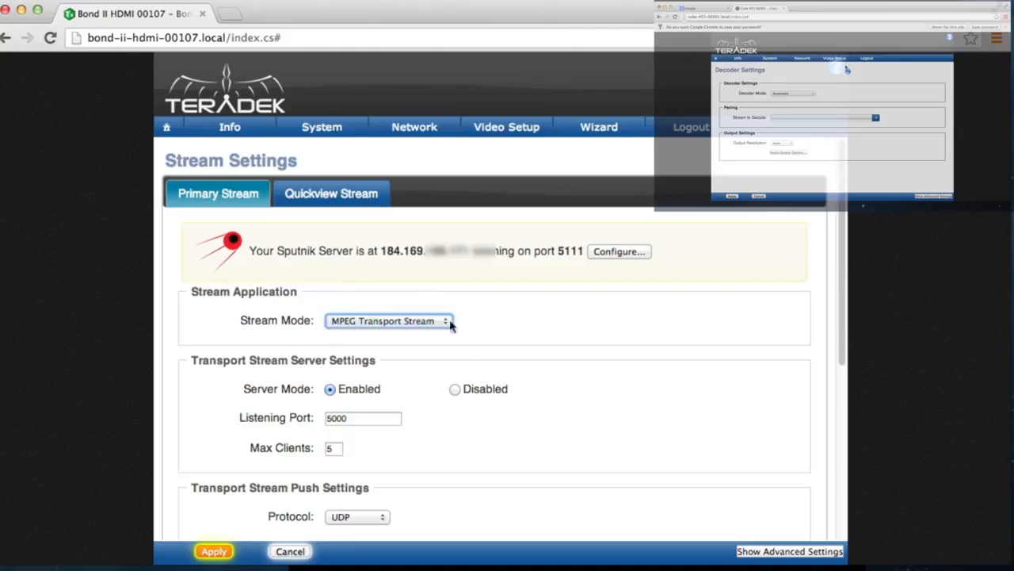
scroll("down", 3)
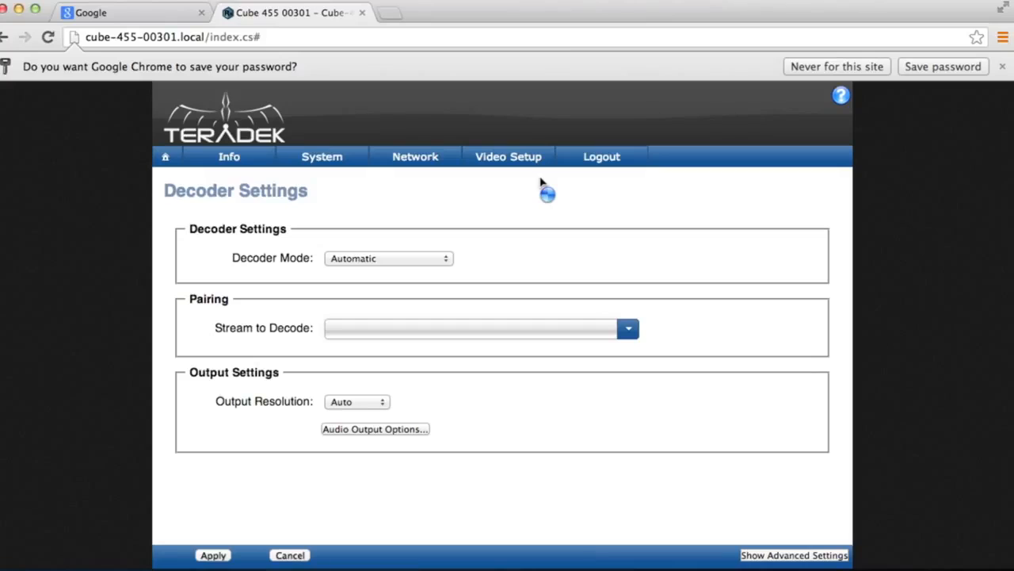
mouse_move(442, 257)
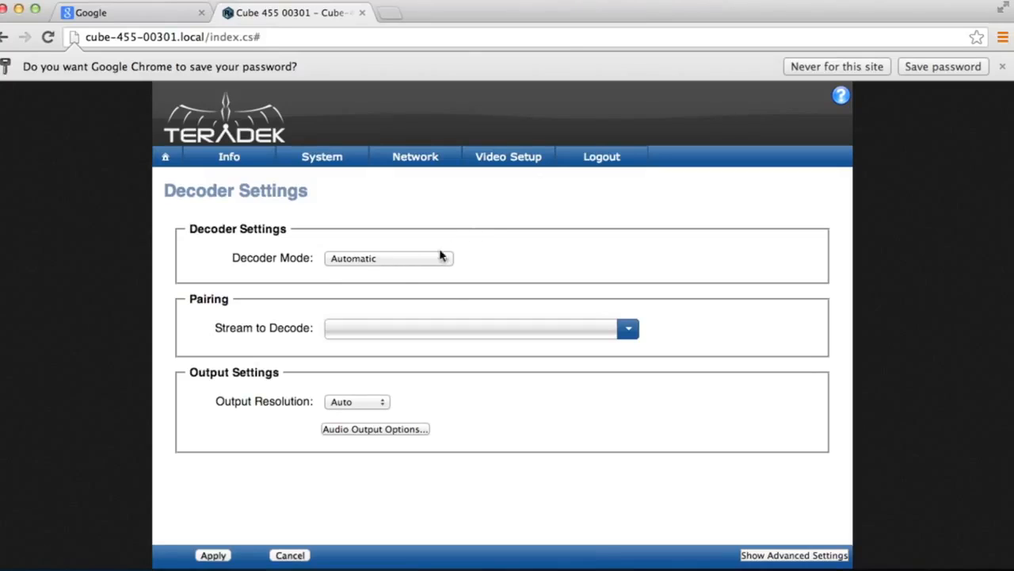
- Set Decoder Mode to MPEG Transport Stream with Protocol TCP Pull
left_click(389, 257)
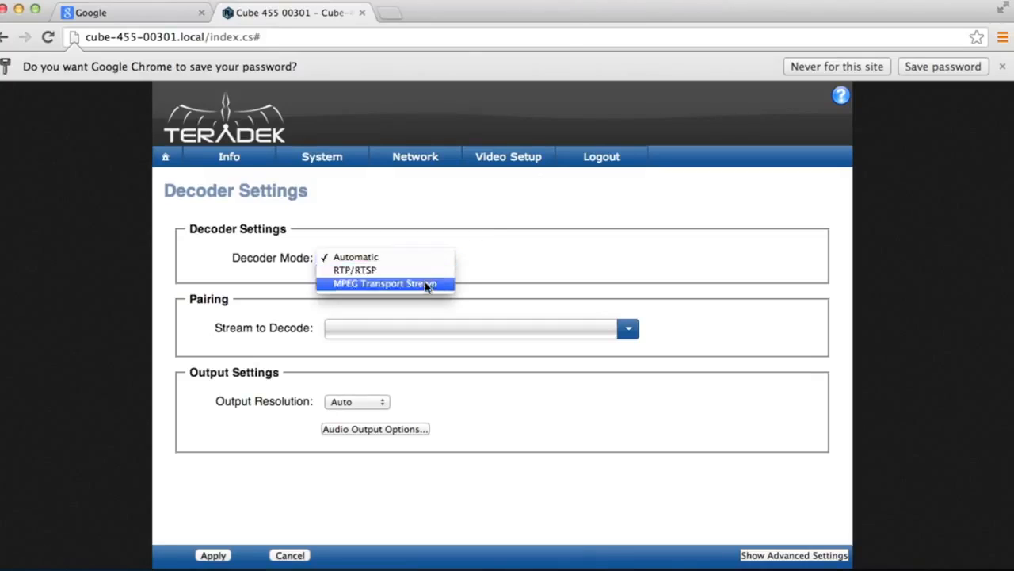
left_click(384, 282)
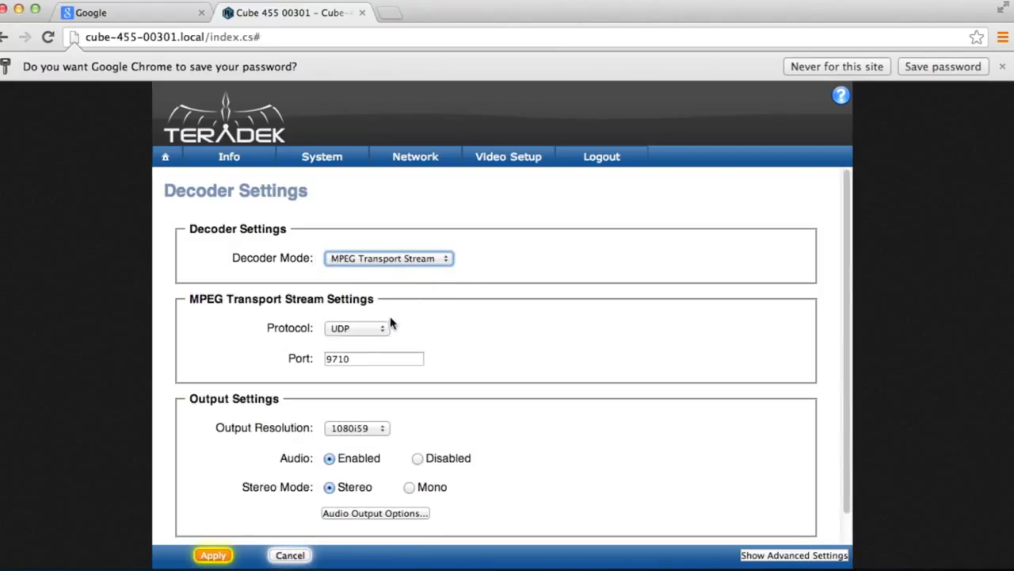
left_click(355, 326)
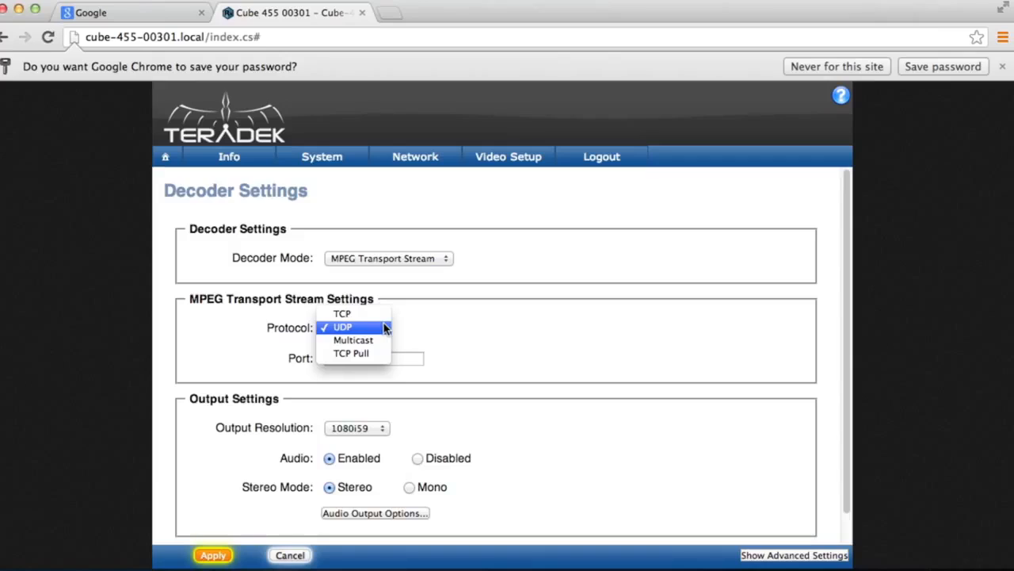
left_click(351, 352)
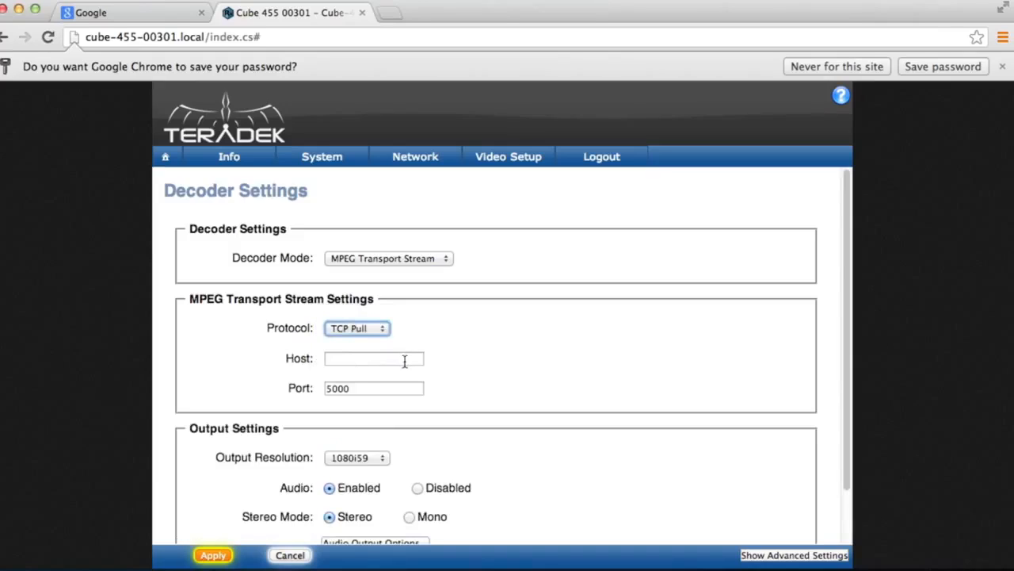
- Enter the Sputnik host 184.169... and port 5000, then apply the decoder settings
left_click(374, 358)
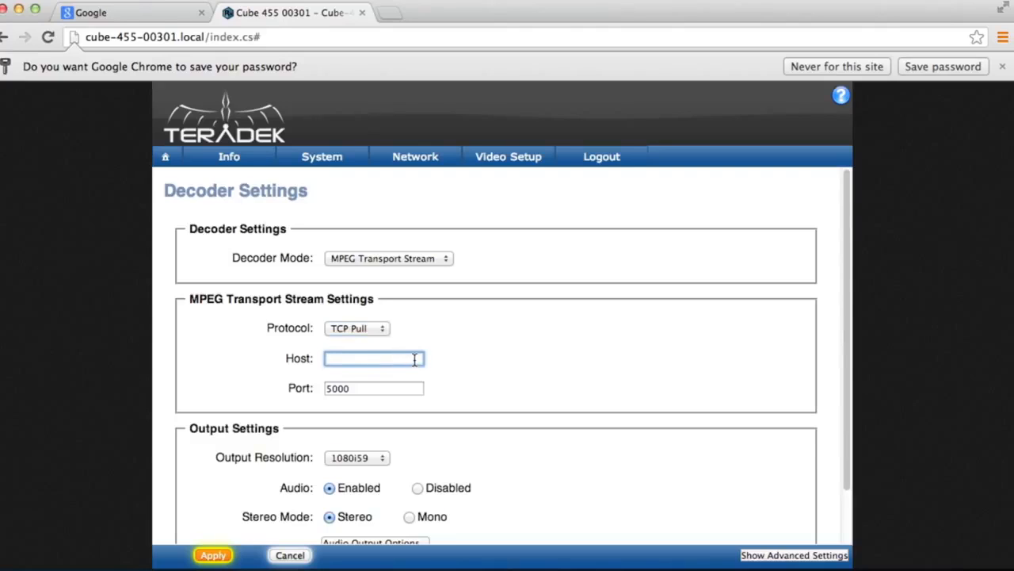
type("184.169.")
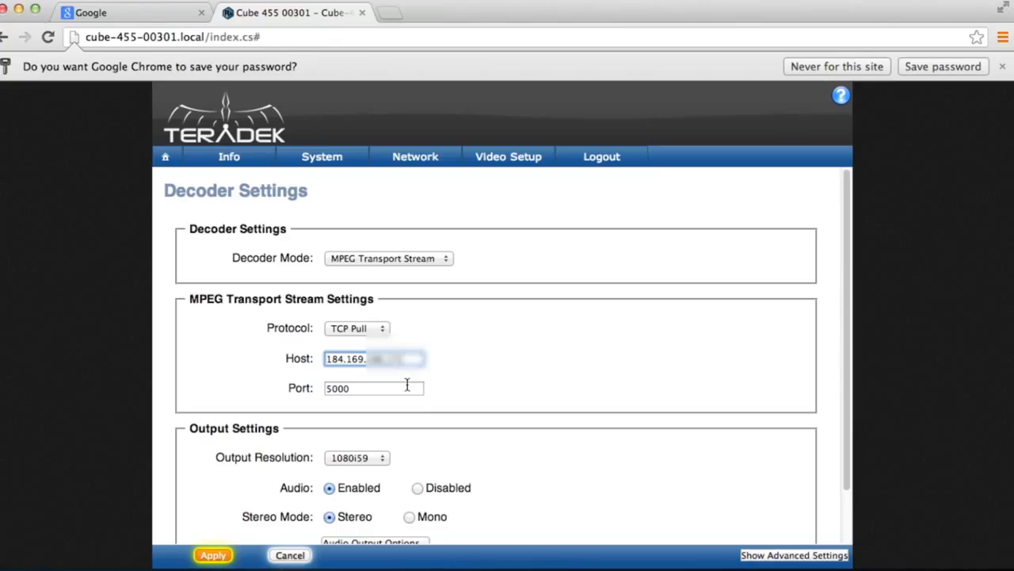
left_click(372, 386)
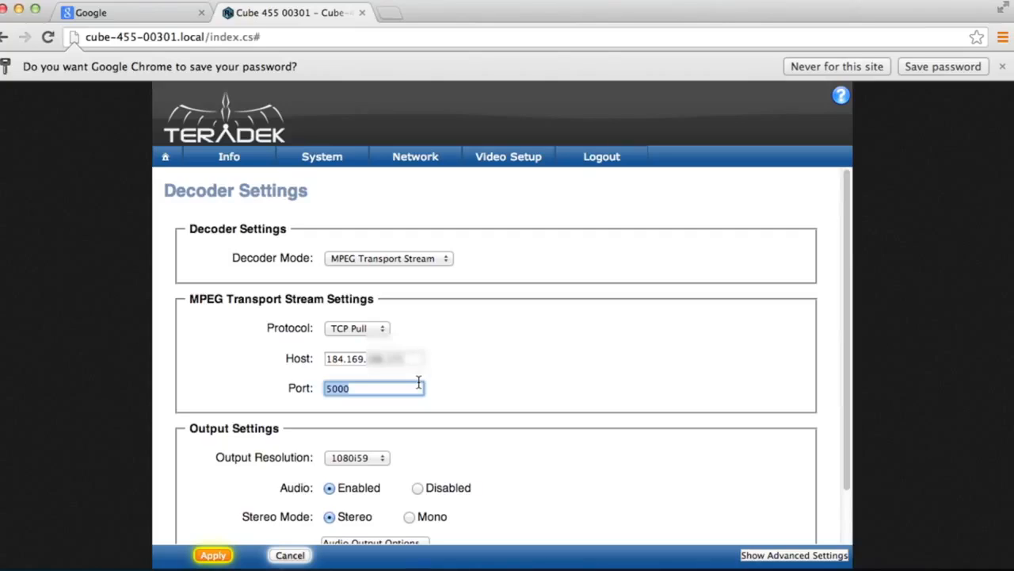
scroll("down", 3)
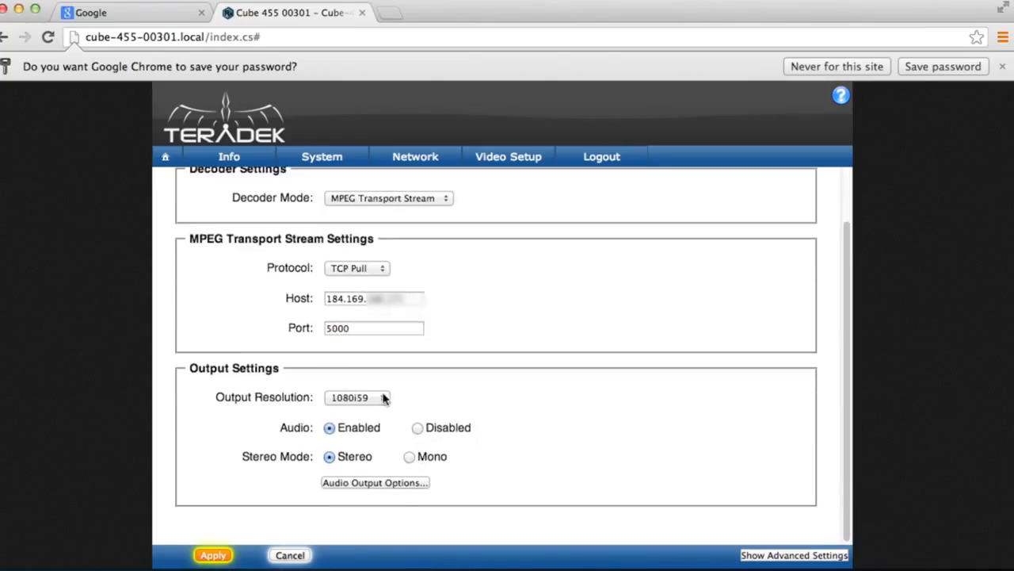
left_click(357, 396)
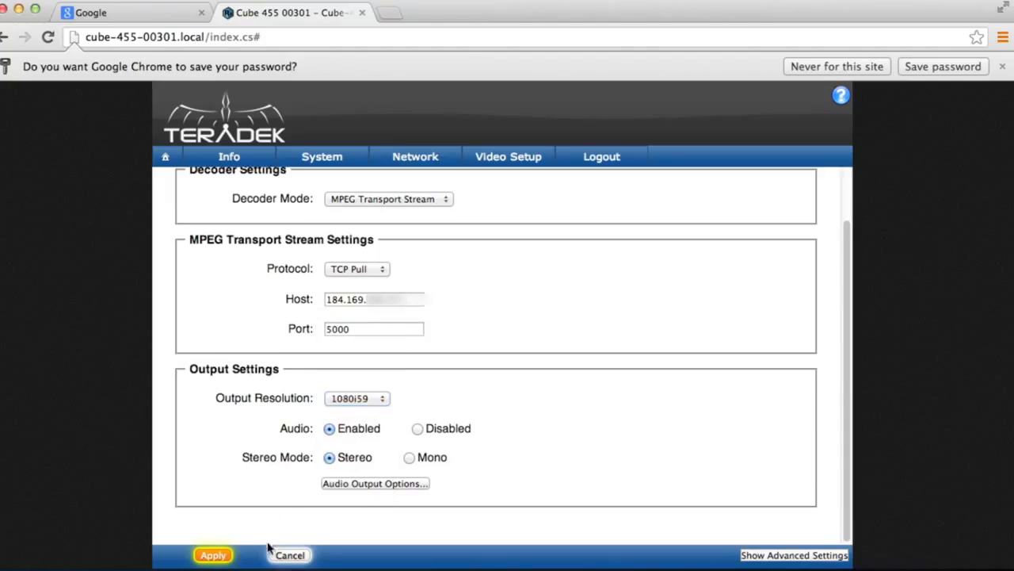
left_click(212, 555)
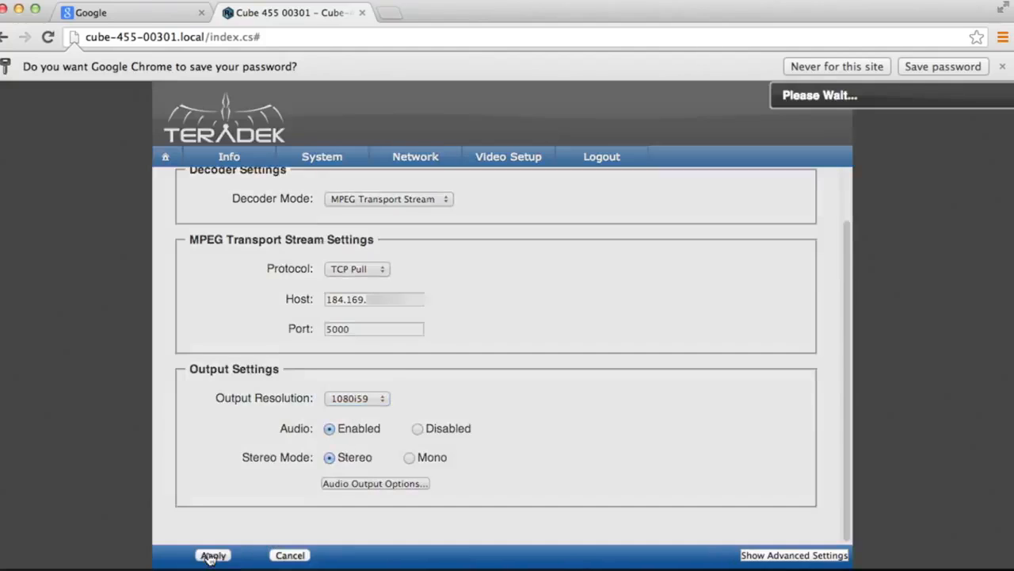
left_click(213, 554)
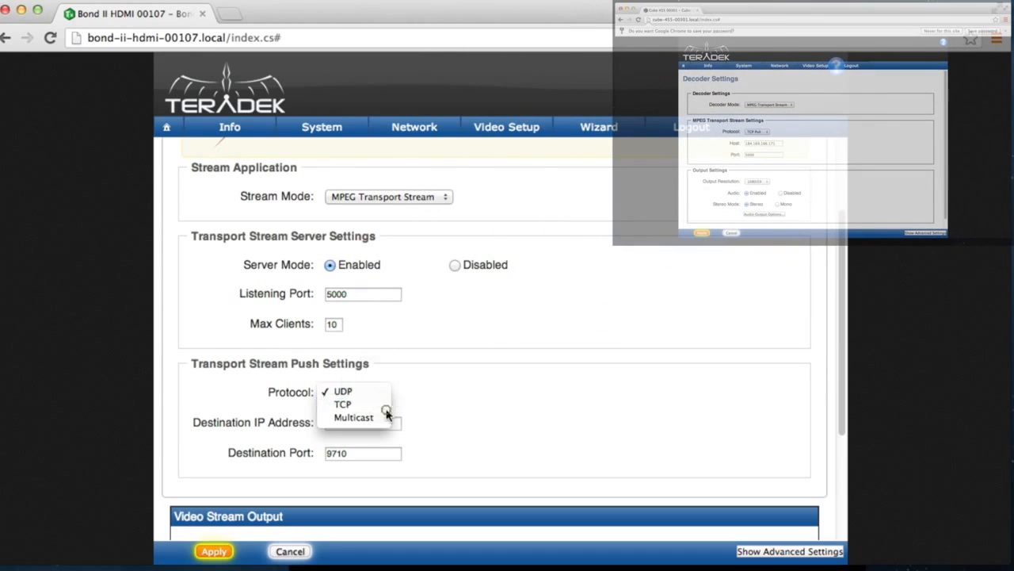
left_click(354, 417)
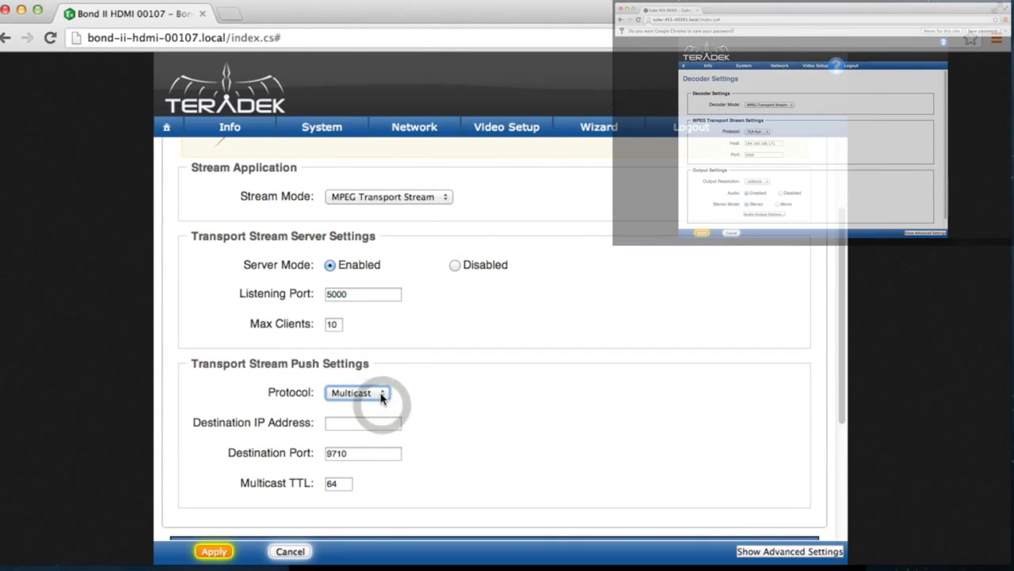
left_click(358, 394)
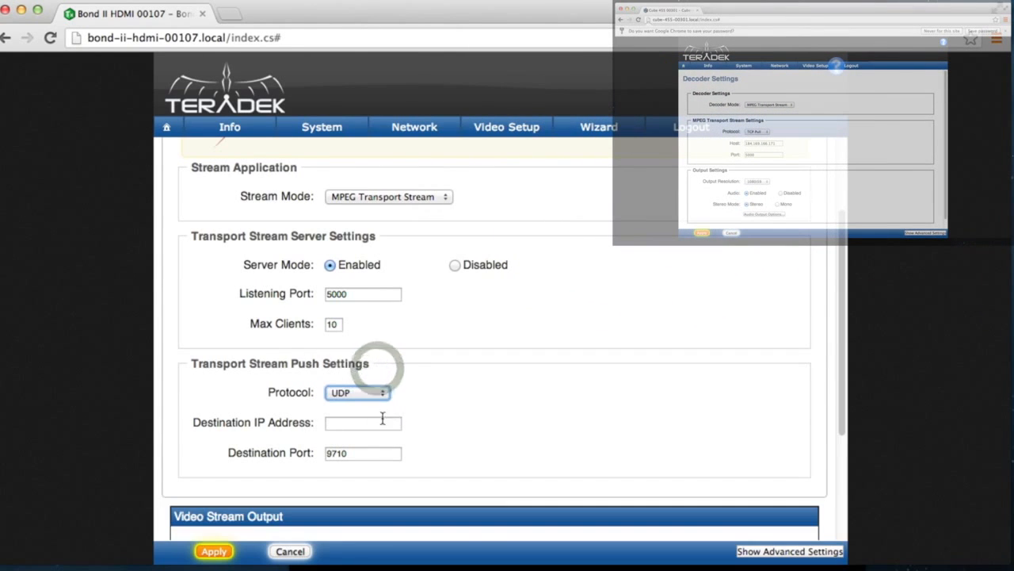
type("192.168")
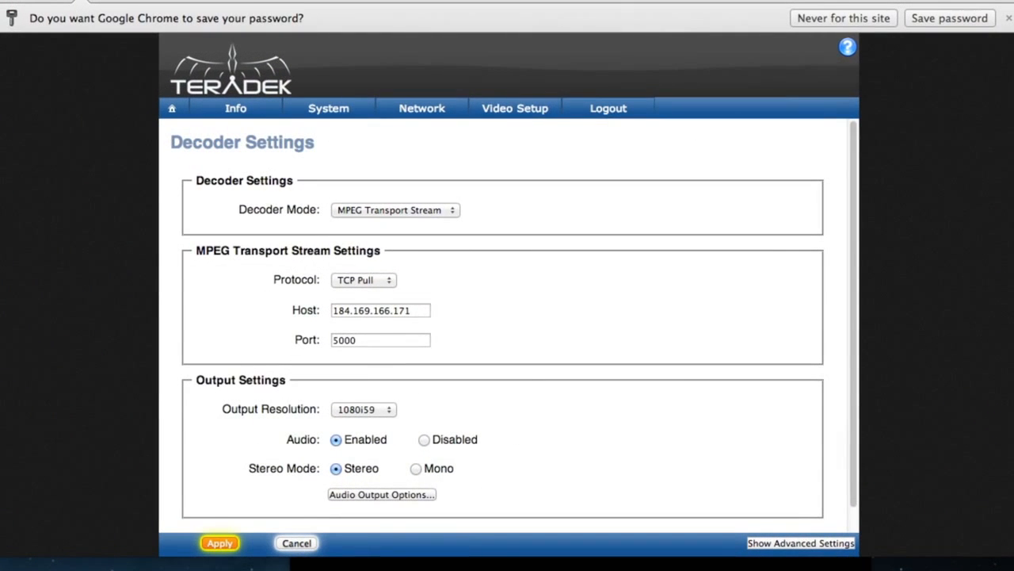
- Change the decoder protocol to UDP on port 9710 and apply it
left_click(365, 279)
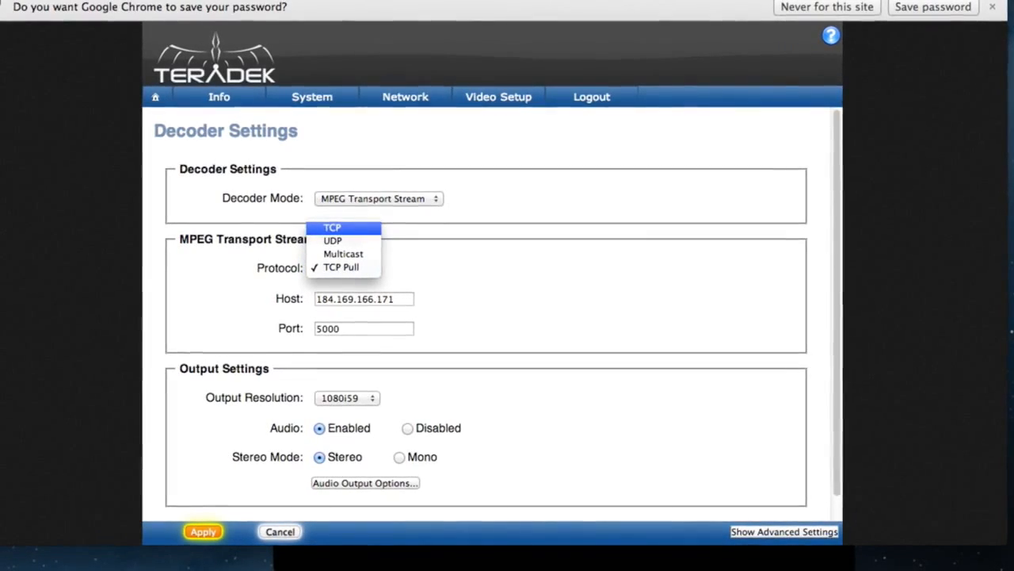
mouse_move(336, 237)
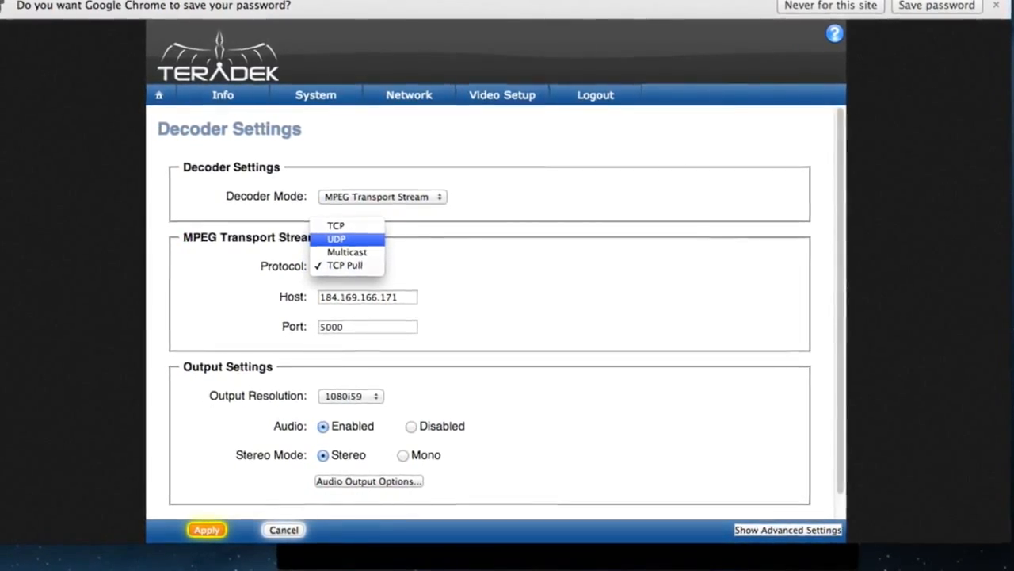
left_click(336, 238)
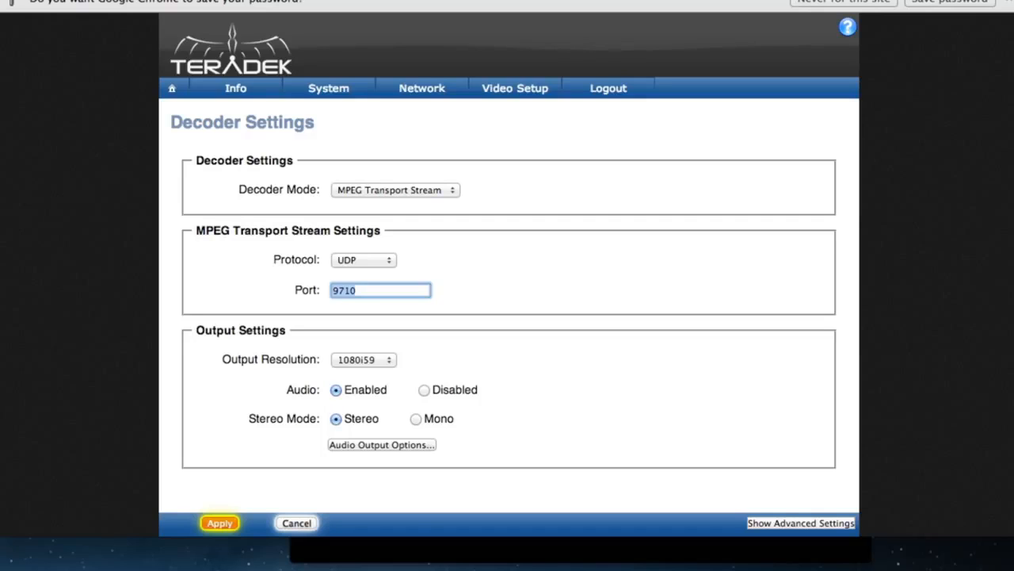
left_click(218, 523)
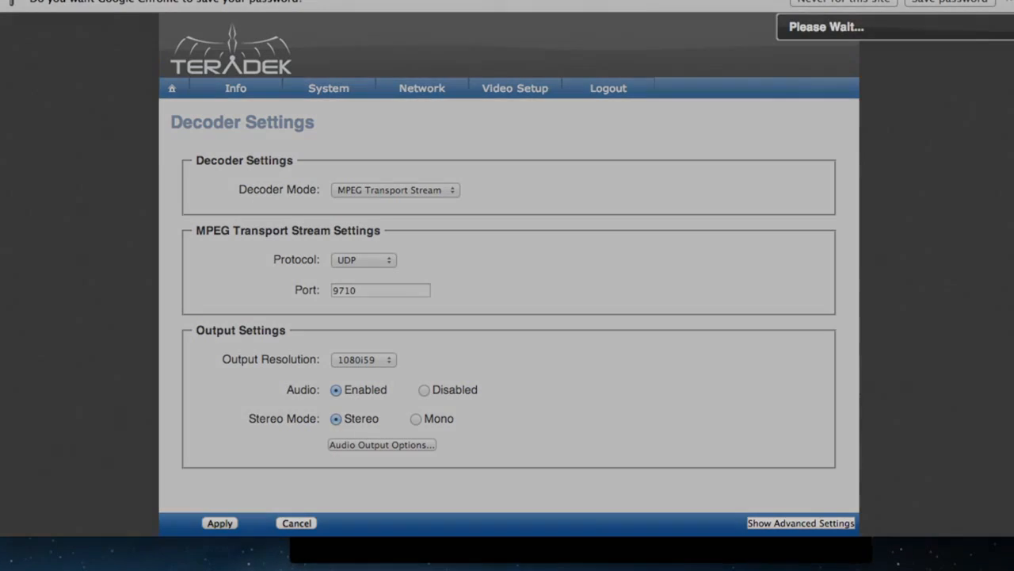
- Navigate Chrome to videolan.org
type("videol")
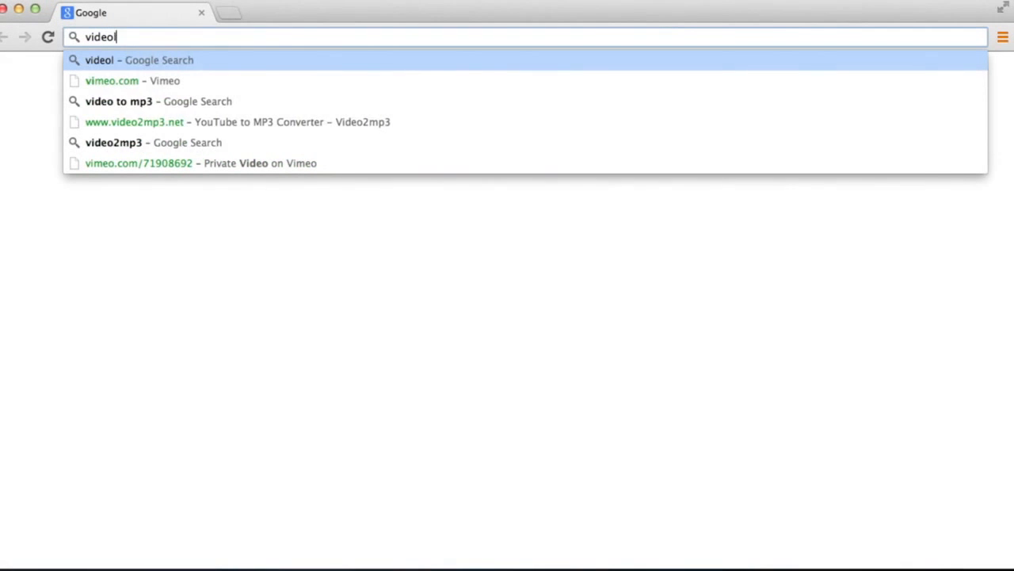
type("videolan.org")
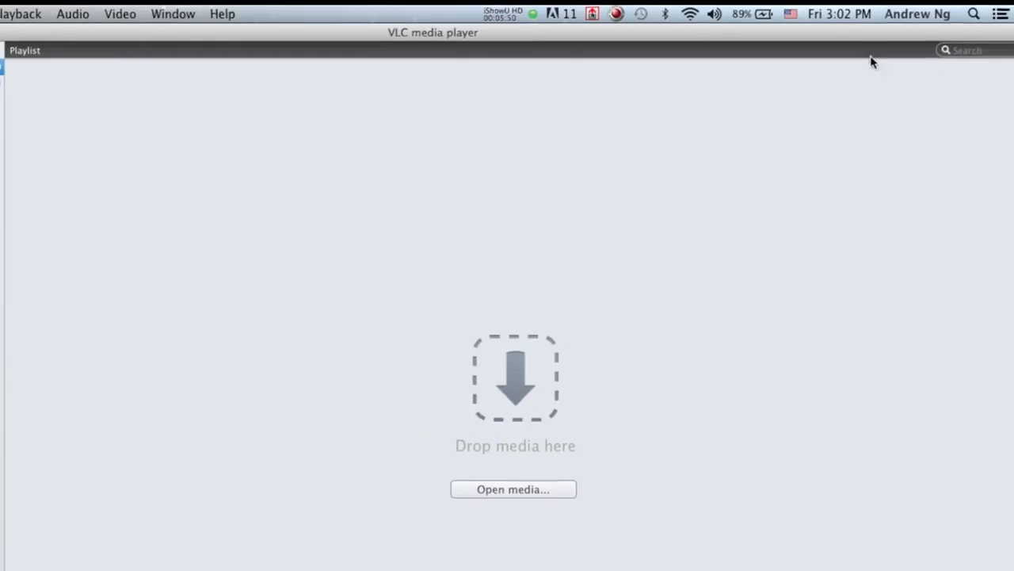
- Open the network stream tcp://184.169...:5000 and start playback
left_click(513, 488)
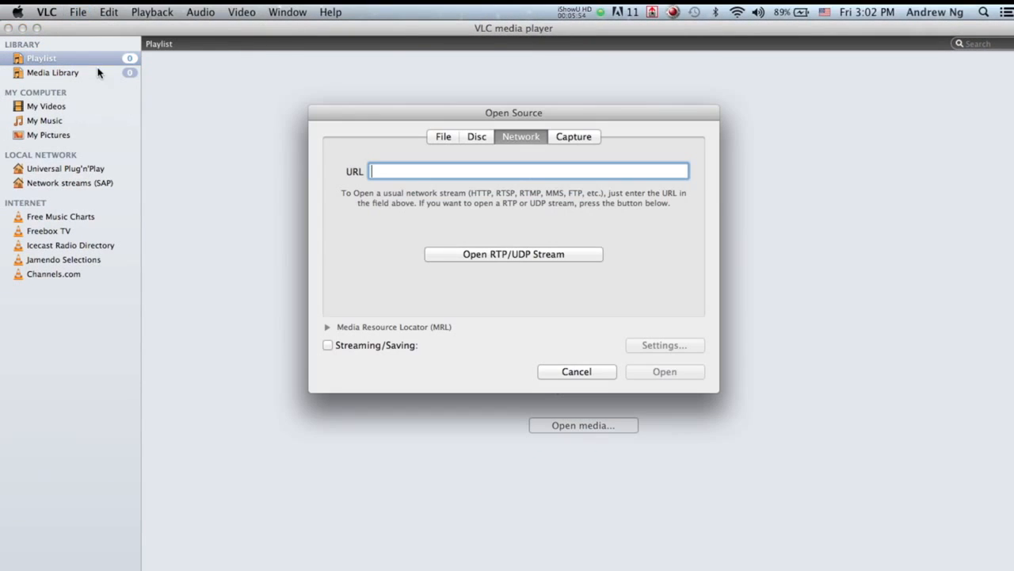
type("tcp")
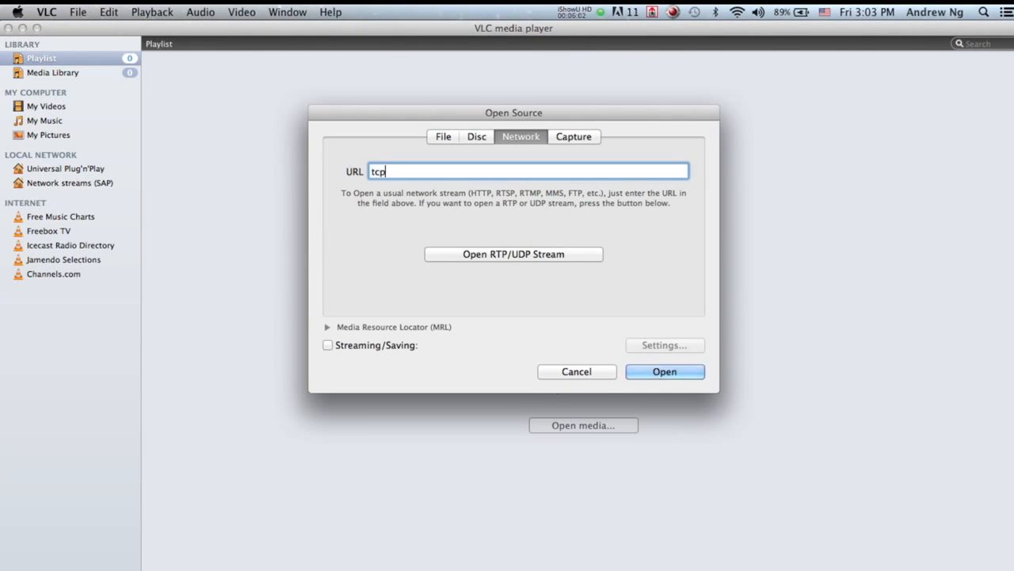
type("://")
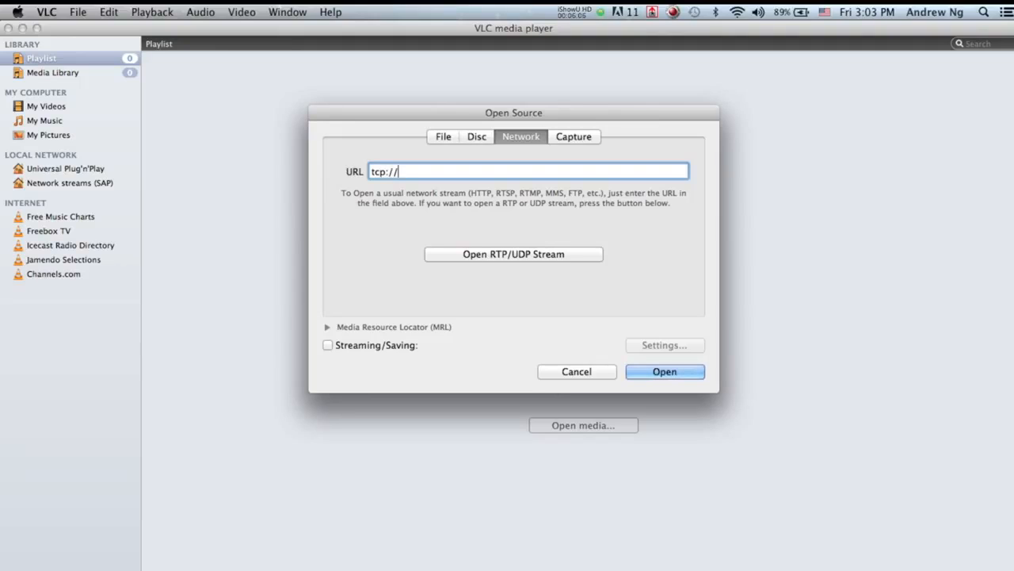
type("184.169.")
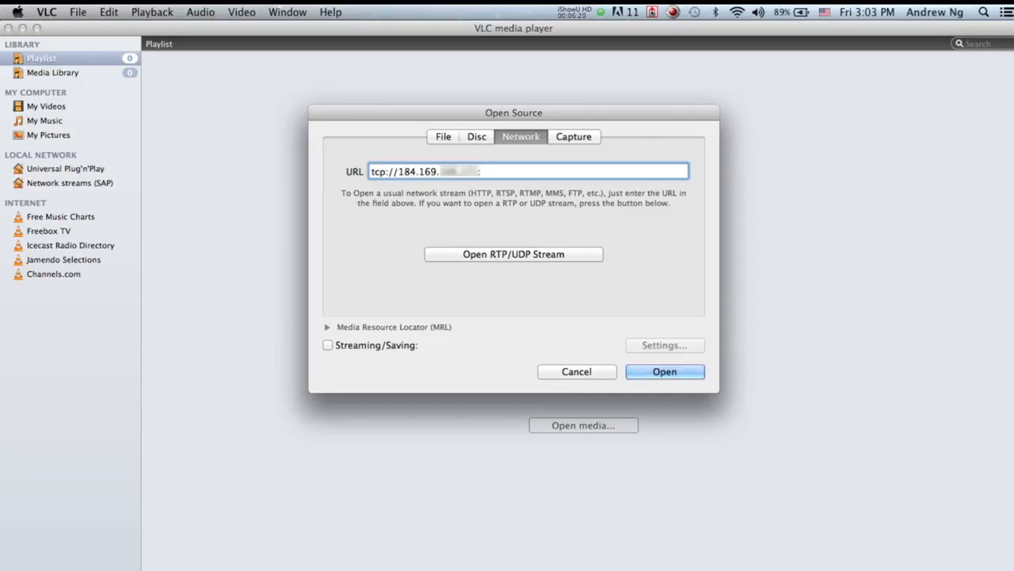
type("50")
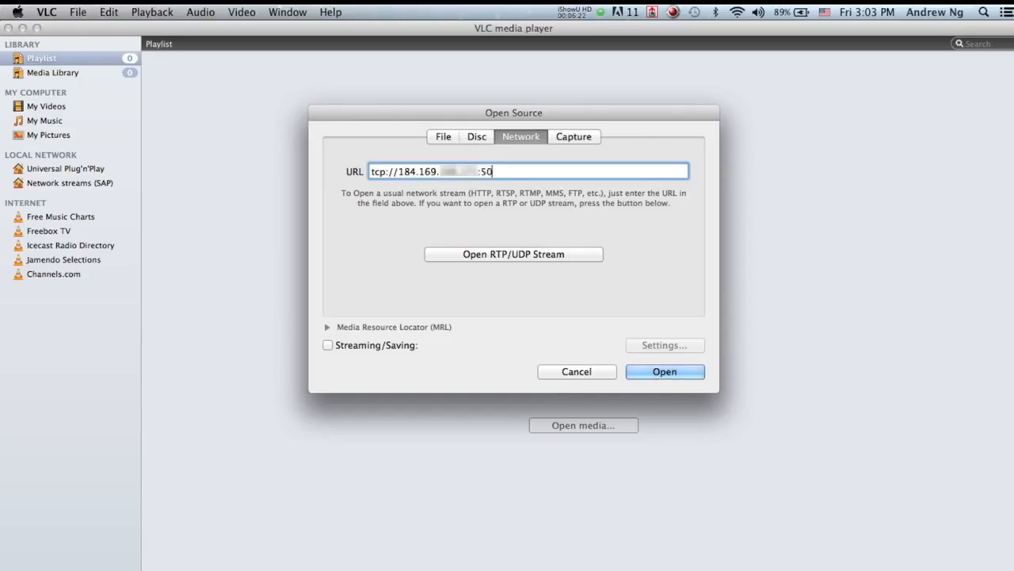
type("00")
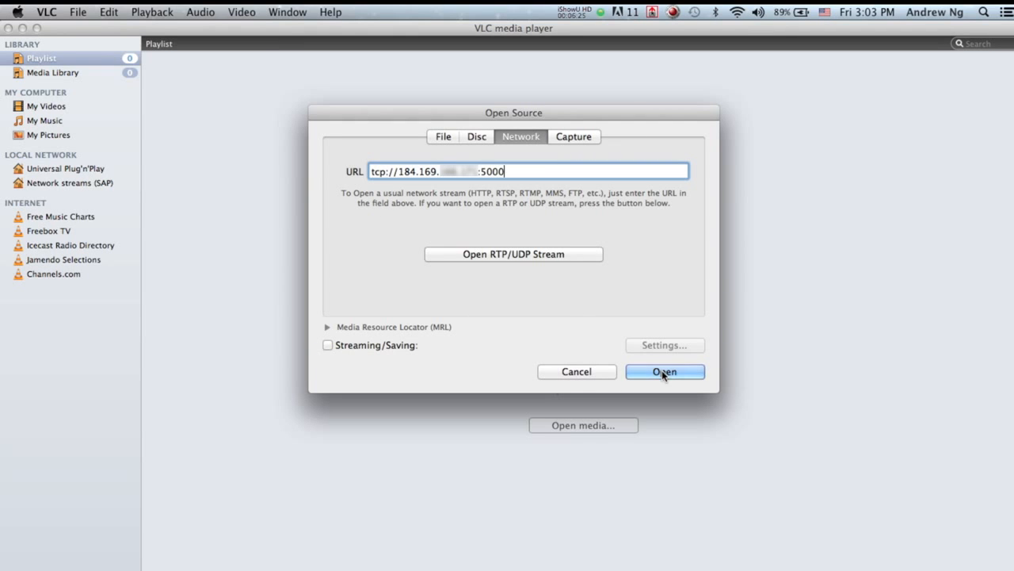
left_click(664, 371)
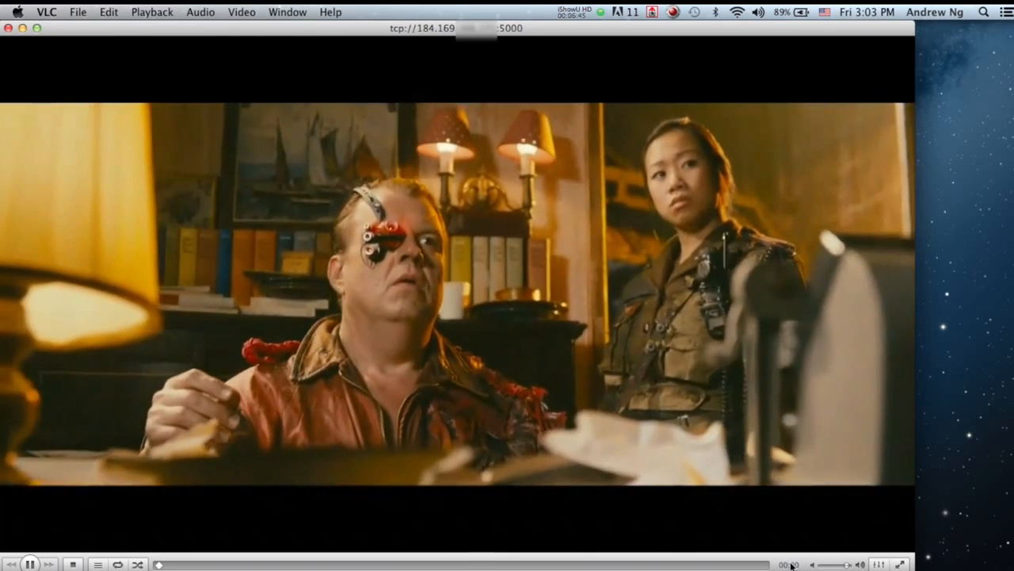